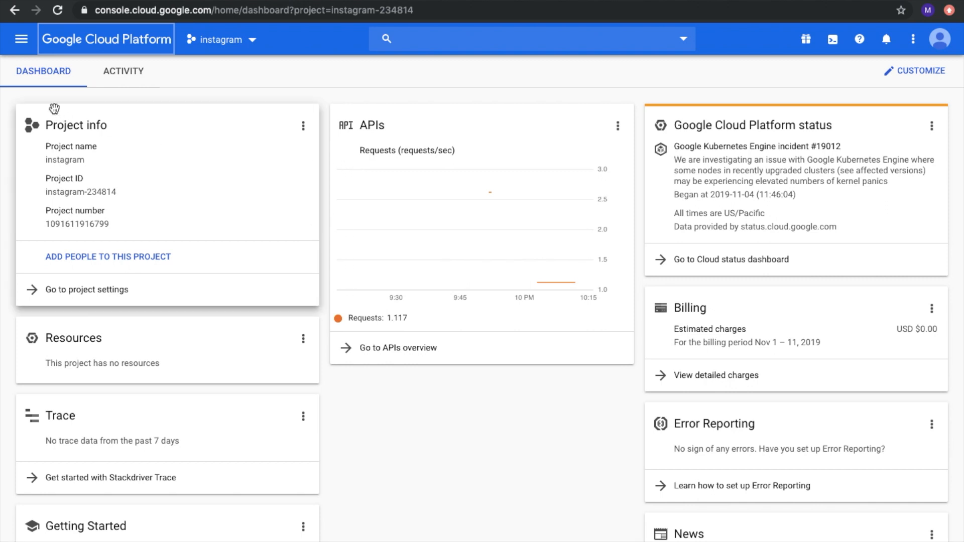
Step: Go to Compute Engine's VM instances page from the navigation menu
{"action": "left_click", "coordinate": [21, 38]}
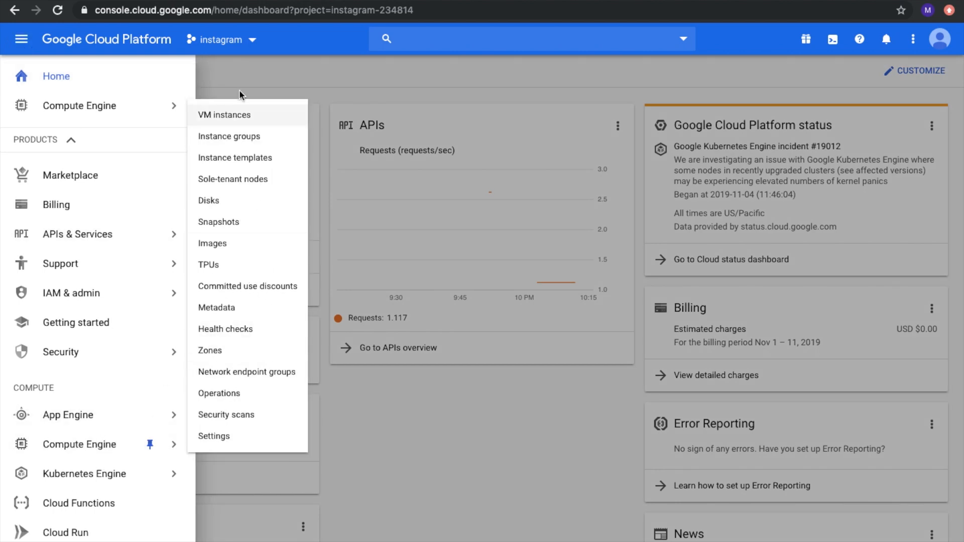
{"action": "left_click", "coordinate": [224, 114]}
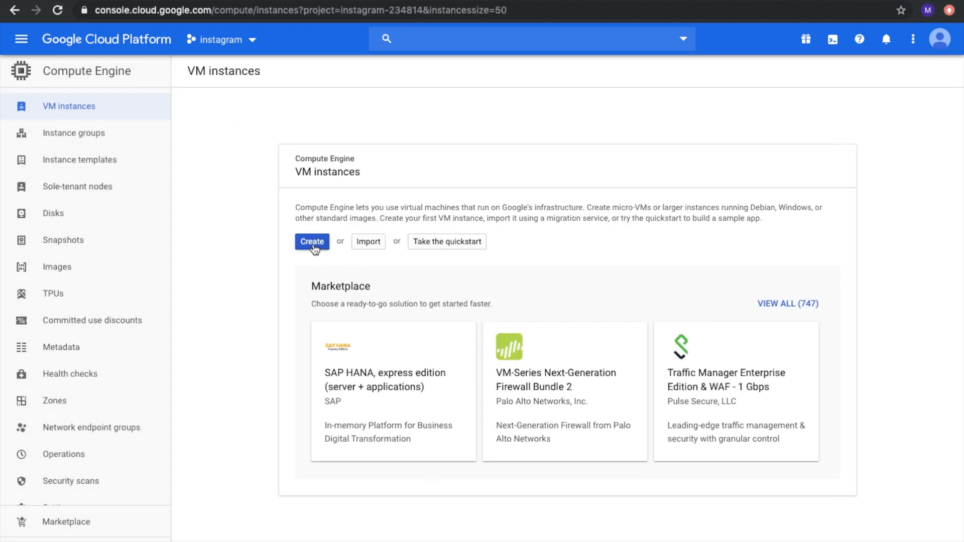
Step: Start a new VM instance and rename it to server
{"action": "left_click", "coordinate": [312, 241]}
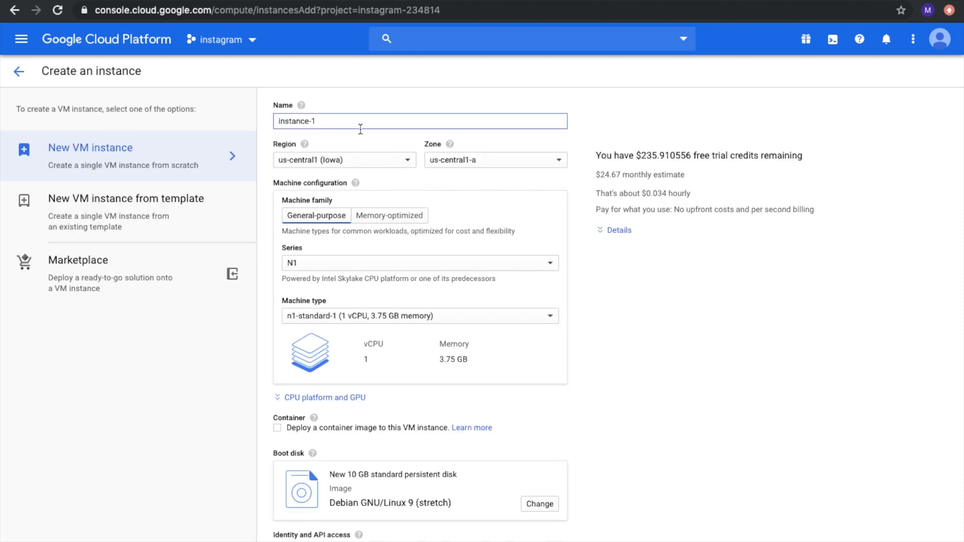
{"action": "double_click", "coordinate": [297, 120]}
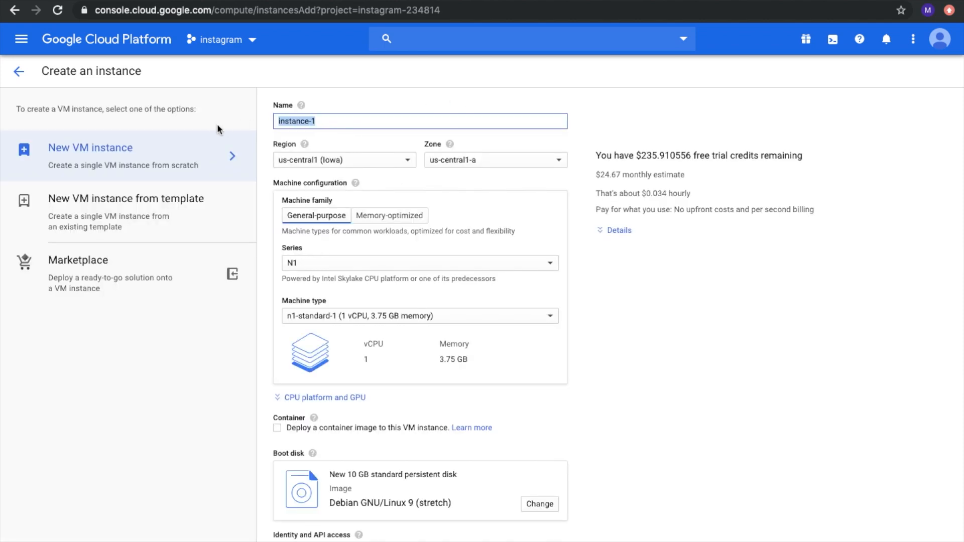
{"action": "type", "text": "server"}
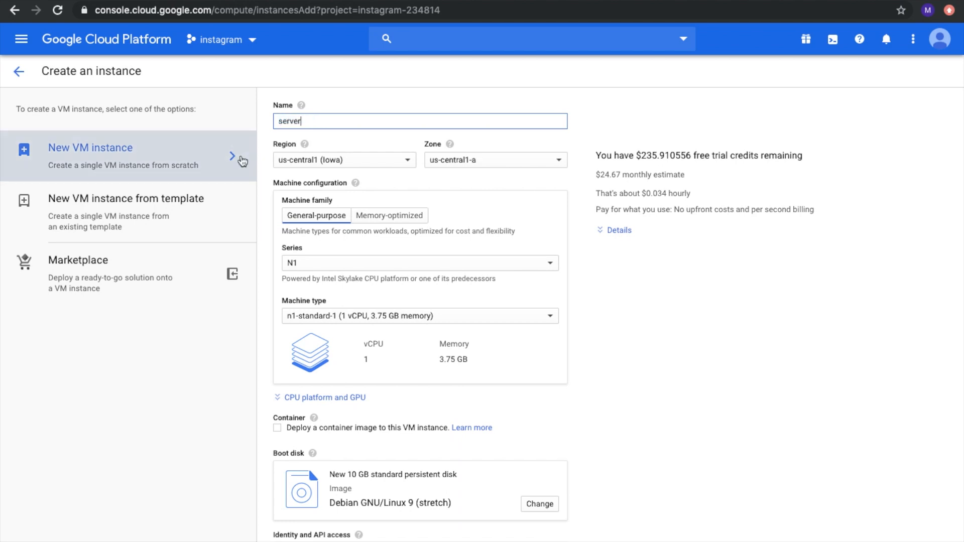
{"action": "mouse_move", "coordinate": [439, 176]}
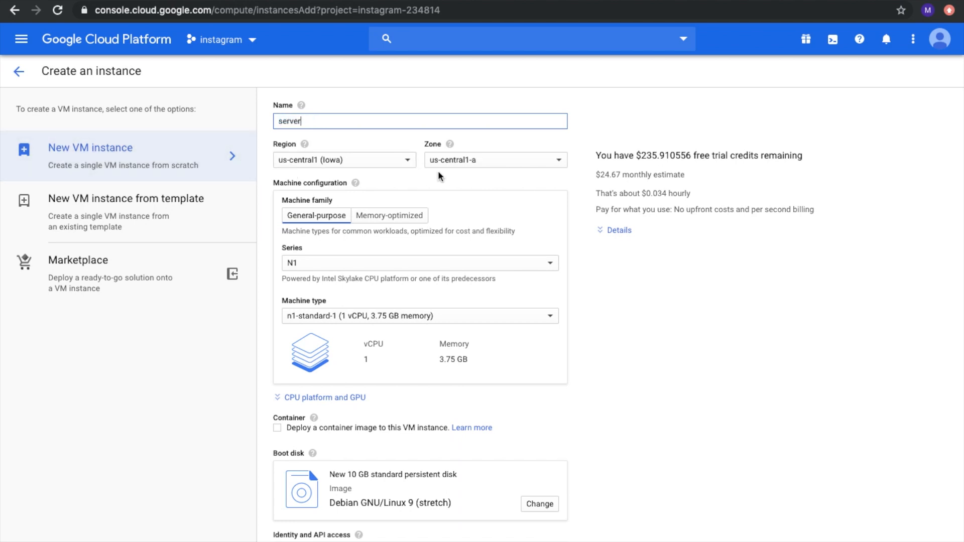
Step: Set the machine type to f1-micro
{"action": "scroll", "scroll_direction": "down", "scroll_amount": 3}
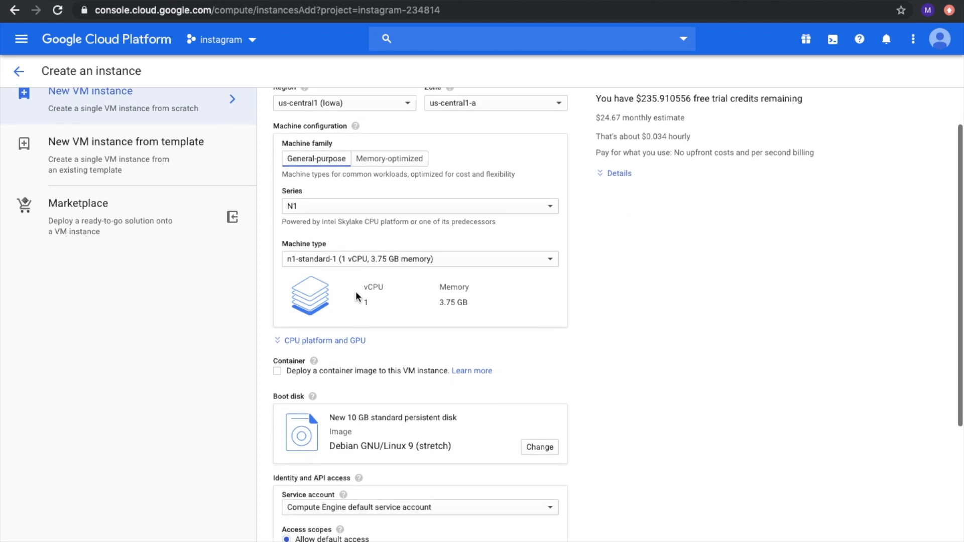
{"action": "left_click", "coordinate": [419, 259]}
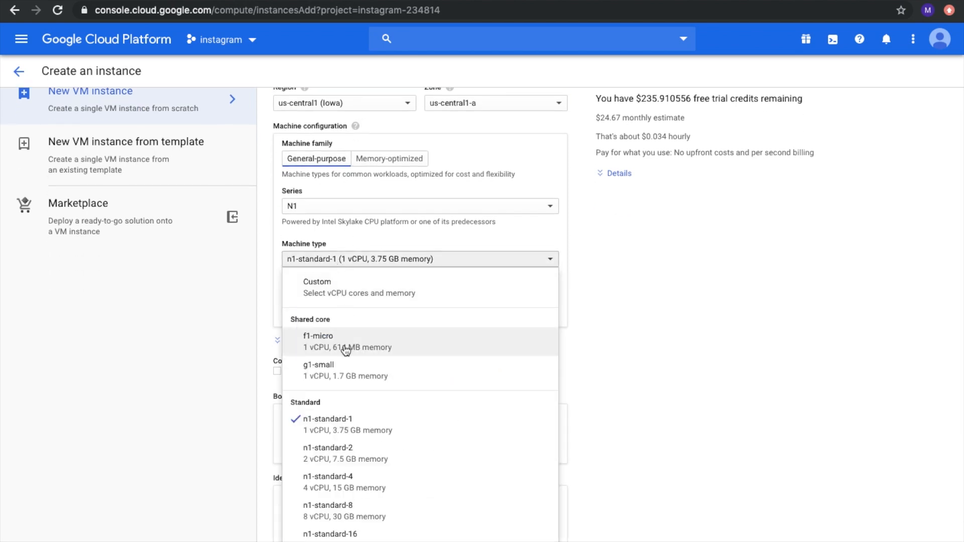
{"action": "left_click", "coordinate": [318, 342]}
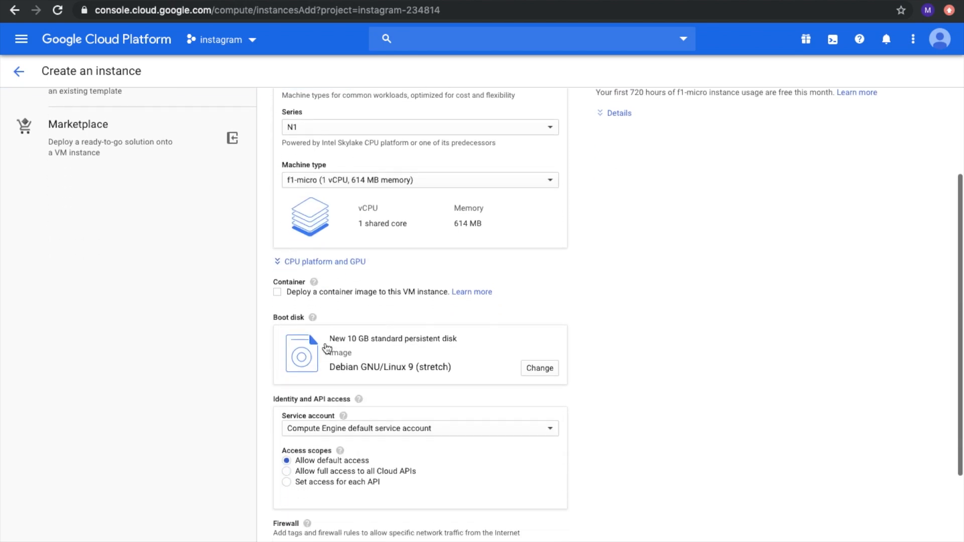
Step: Allow HTTP and HTTPS traffic in the firewall options
{"action": "scroll", "scroll_direction": "down", "scroll_amount": 3}
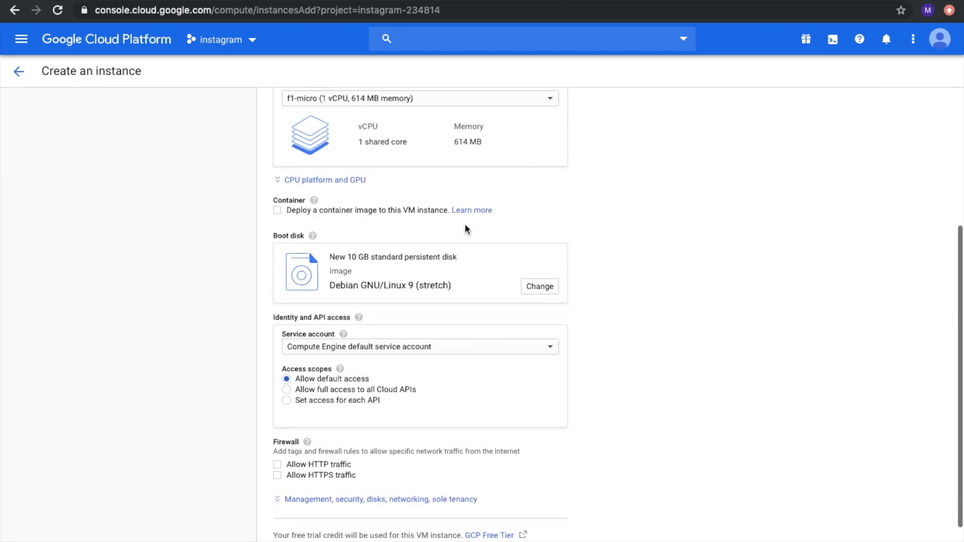
{"action": "scroll", "scroll_direction": "down", "scroll_amount": 3}
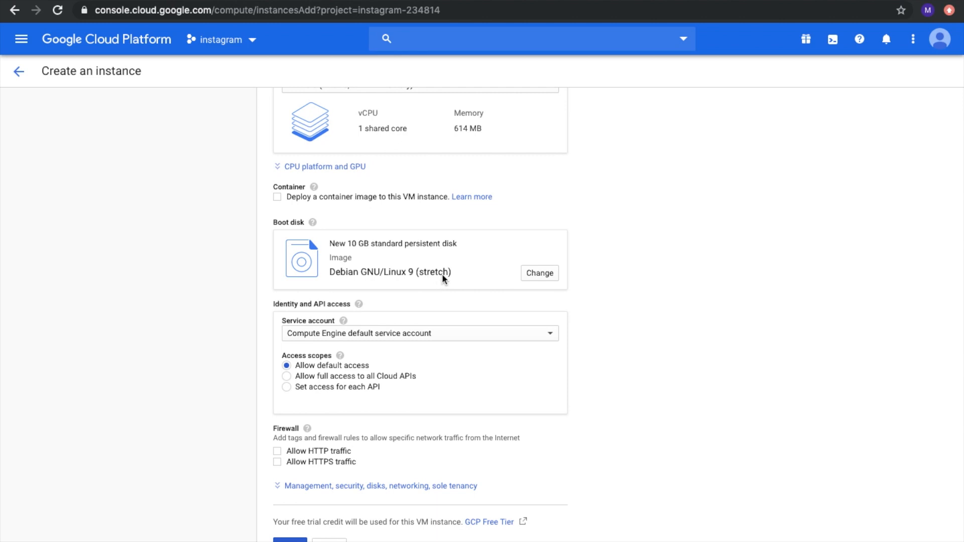
{"action": "scroll", "scroll_direction": "down", "scroll_amount": 3}
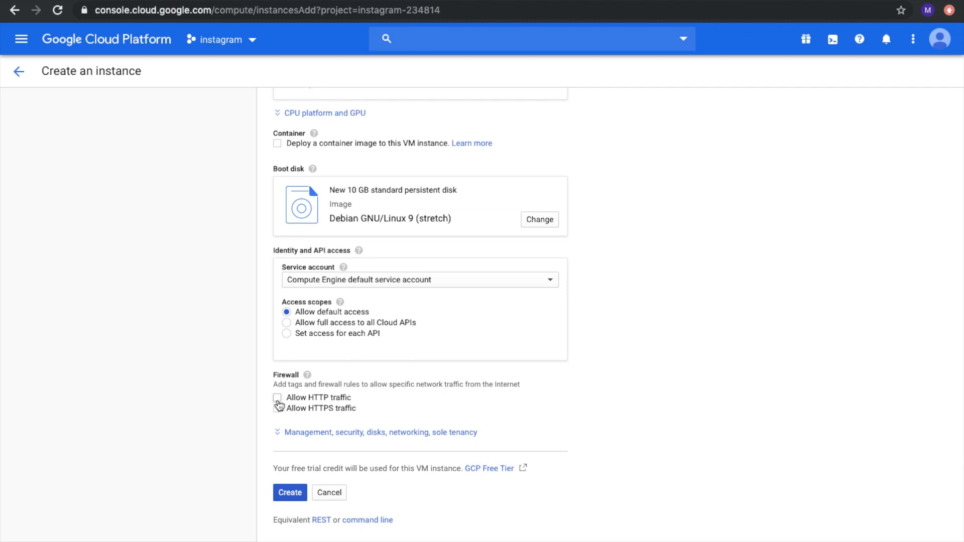
{"action": "left_click", "coordinate": [277, 397]}
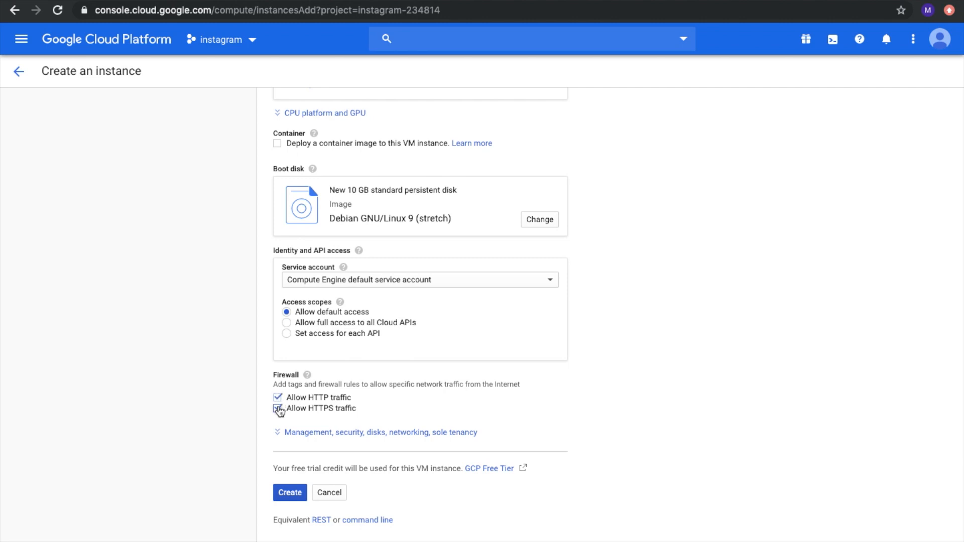
{"action": "left_click", "coordinate": [277, 408]}
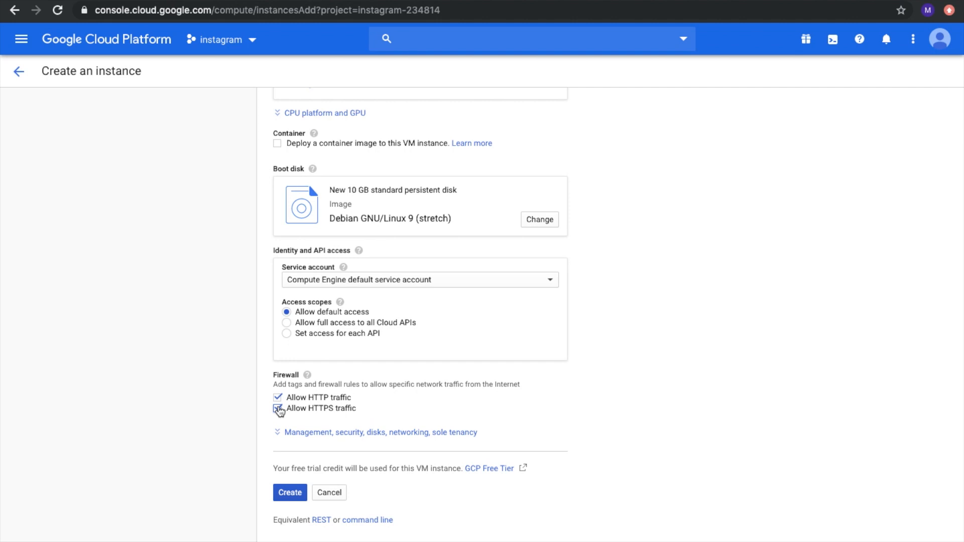
{"action": "left_click", "coordinate": [276, 408]}
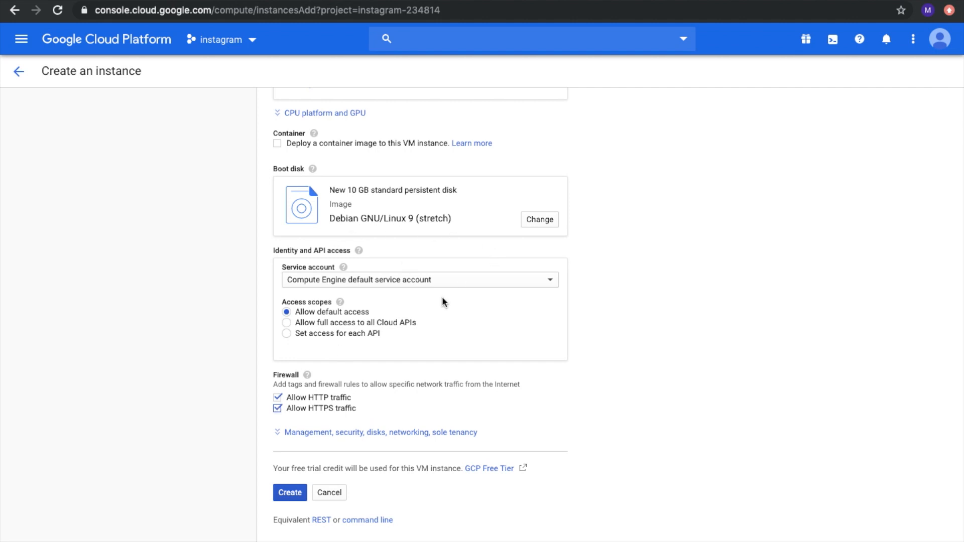
{"action": "mouse_move", "coordinate": [289, 462]}
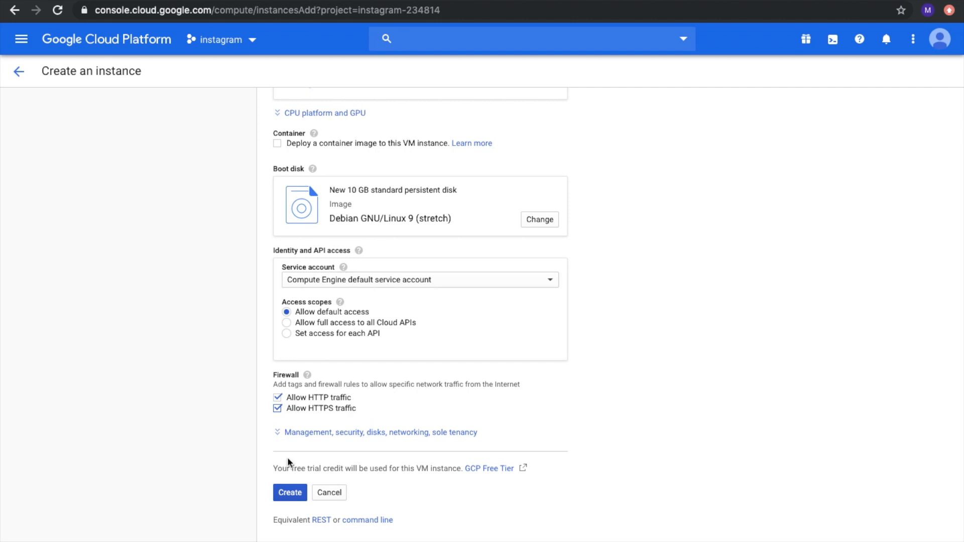
Step: Submit the form to create the server VM instance
{"action": "left_click", "coordinate": [290, 492]}
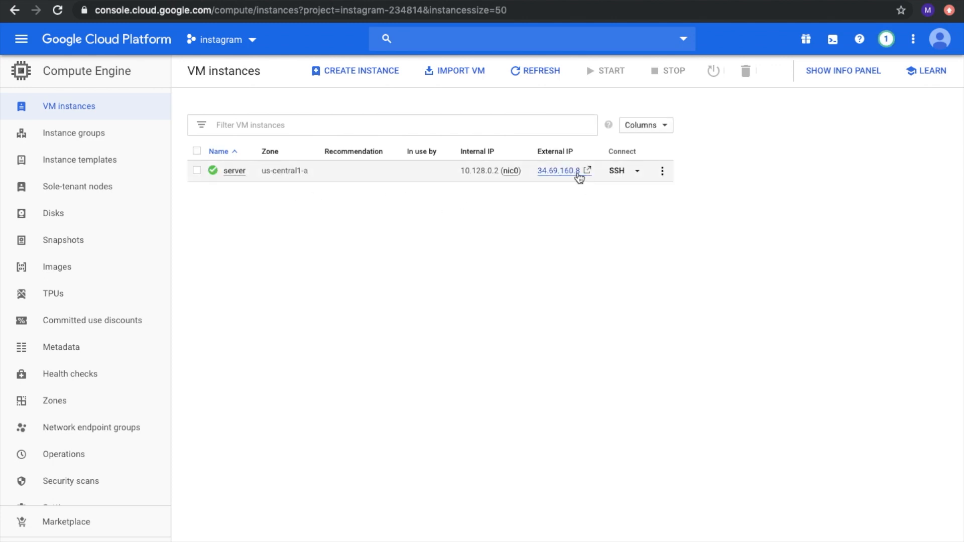
{"action": "mouse_move", "coordinate": [616, 170]}
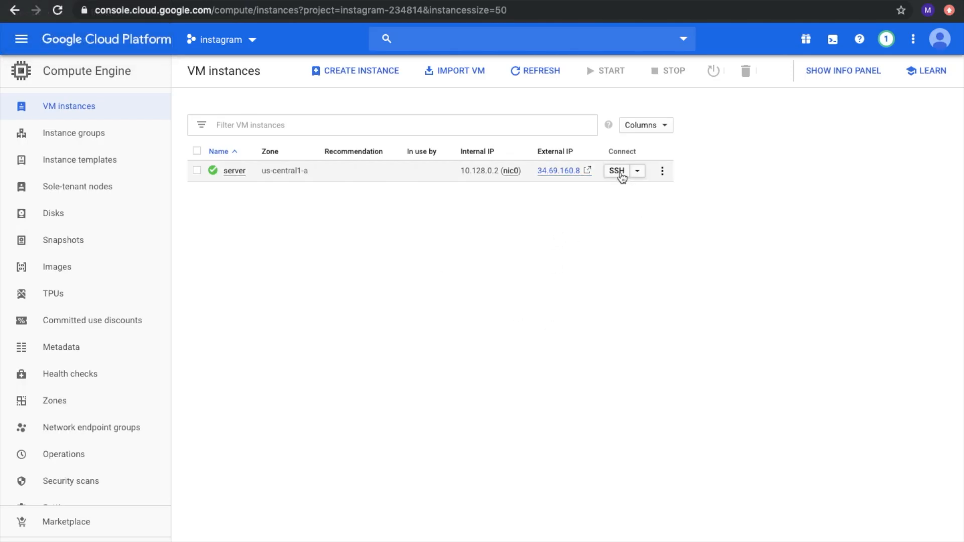
Step: SSH into the server VM and run 'sudo apt-get update'
{"action": "left_click", "coordinate": [616, 170]}
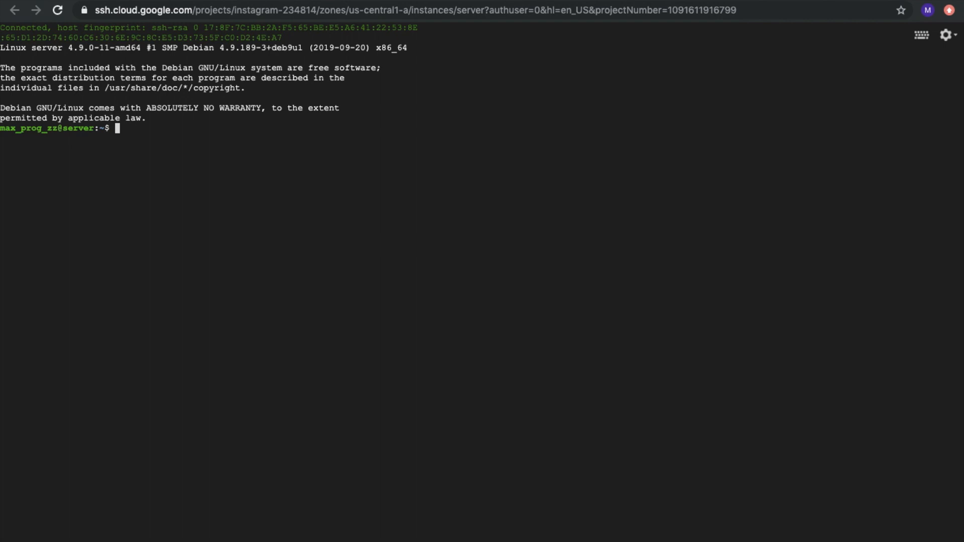
{"action": "type", "text": "sudo apt-get"}
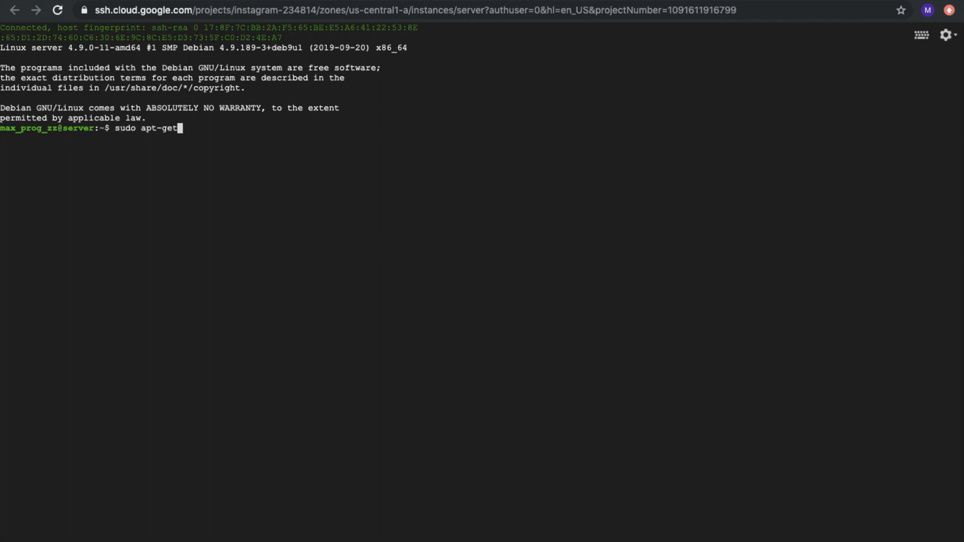
{"action": "type", "text": "update"}
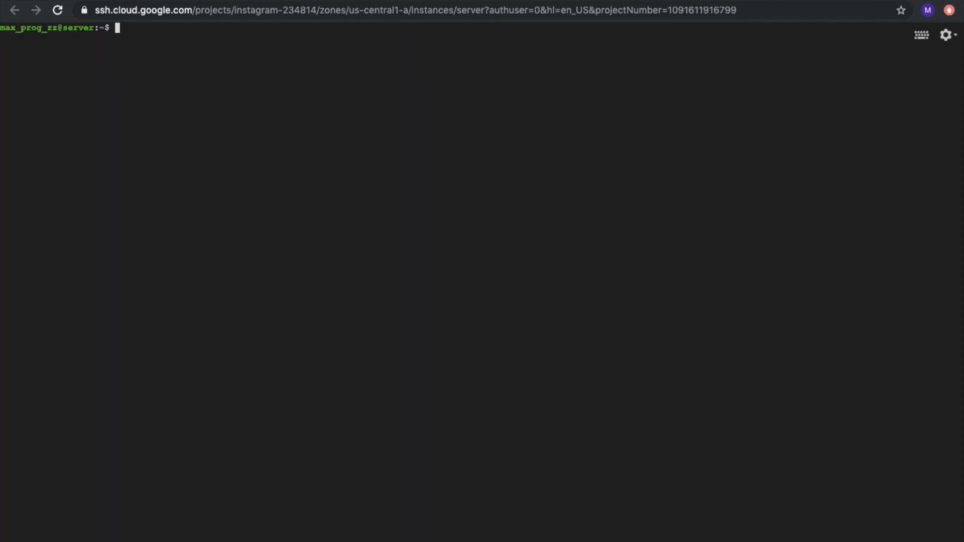
Step: Run 'sudo apt-get install nginx', confirm with Y, and follow the install output
{"action": "type", "text": "sudo ap"}
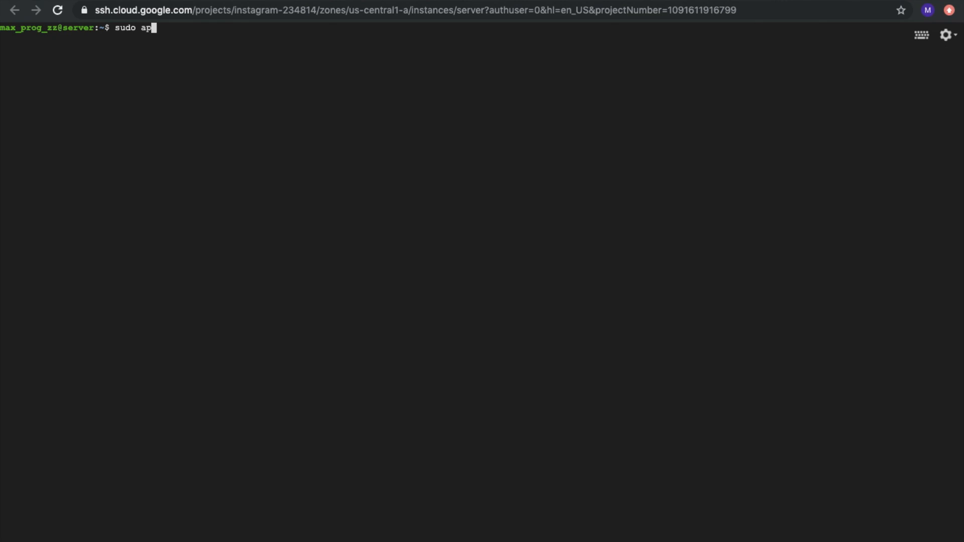
{"action": "type", "text": "t-get ins"}
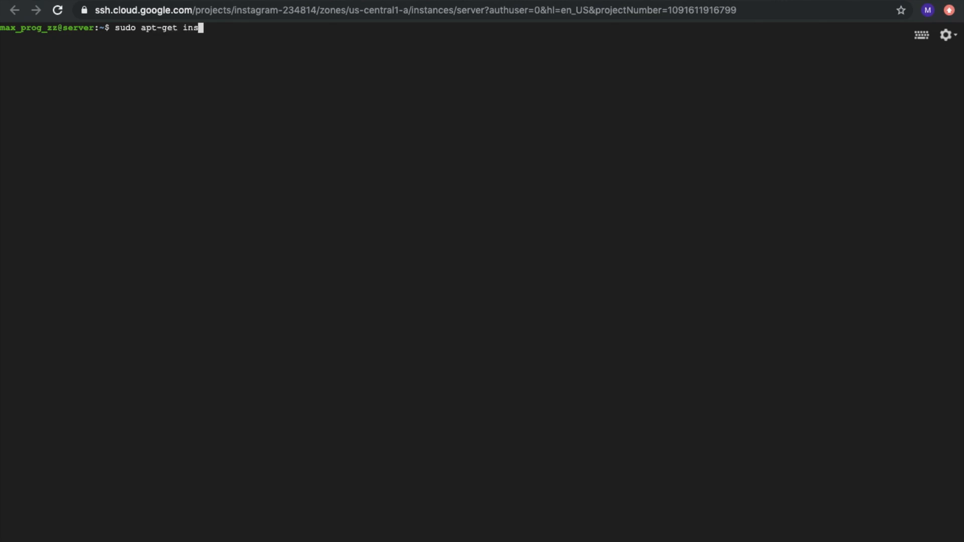
{"action": "type", "text": "tall nginx"}
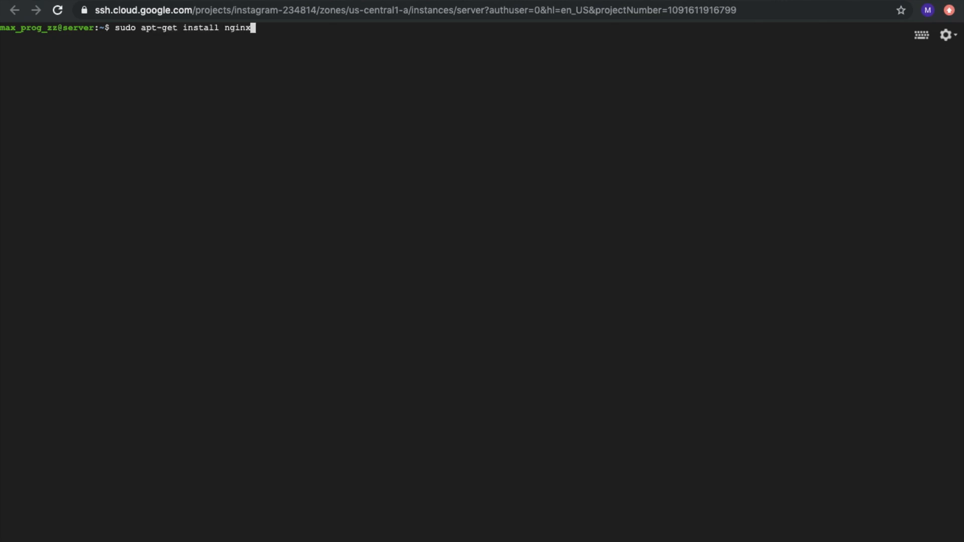
{"action": "key", "text": "Return"}
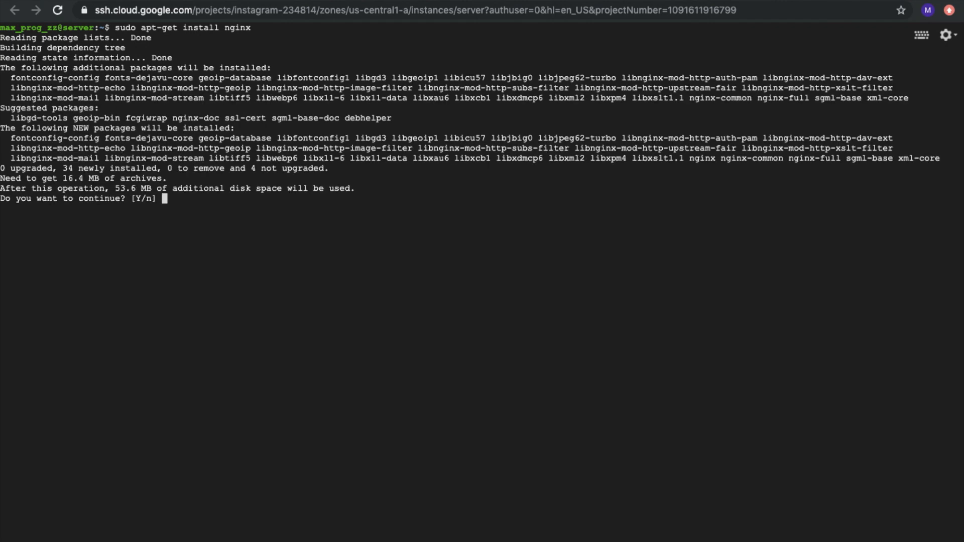
{"action": "type", "text": "Y"}
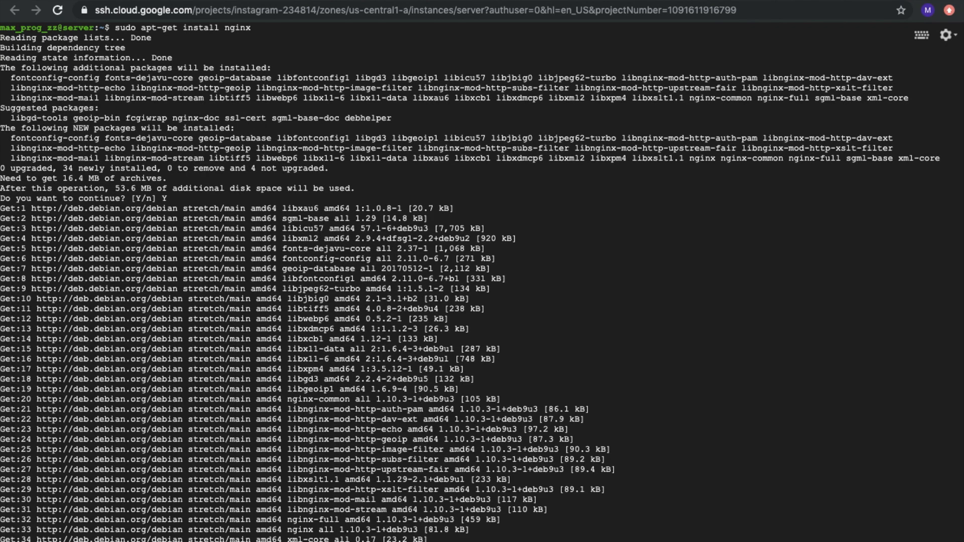
{"action": "scroll", "scroll_direction": "down", "scroll_amount": 3}
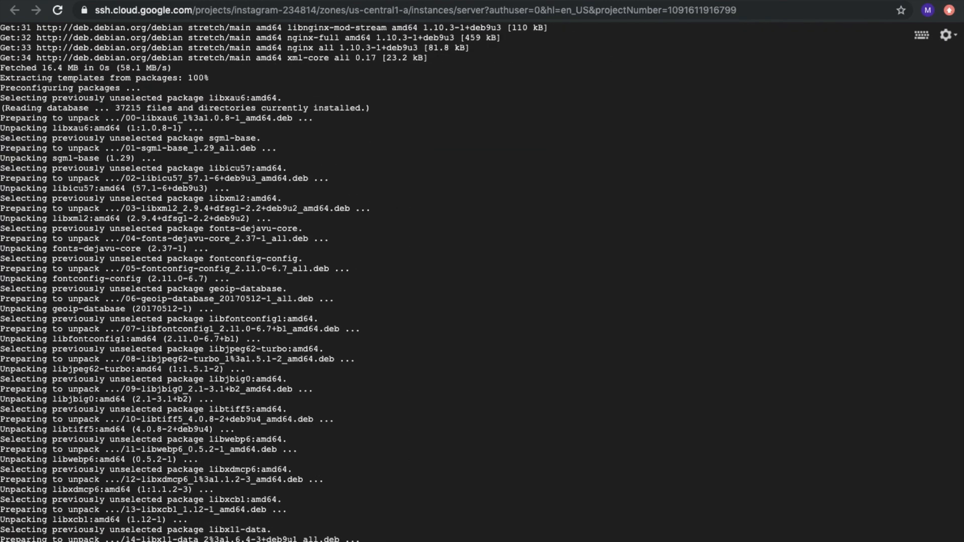
{"action": "scroll", "scroll_direction": "down", "scroll_amount": 3}
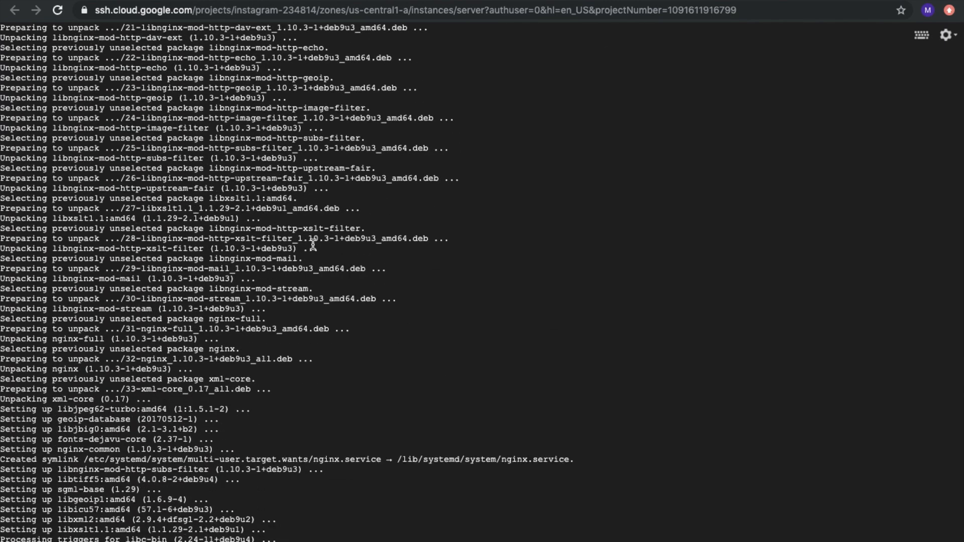
{"action": "scroll", "scroll_direction": "down", "scroll_amount": 3}
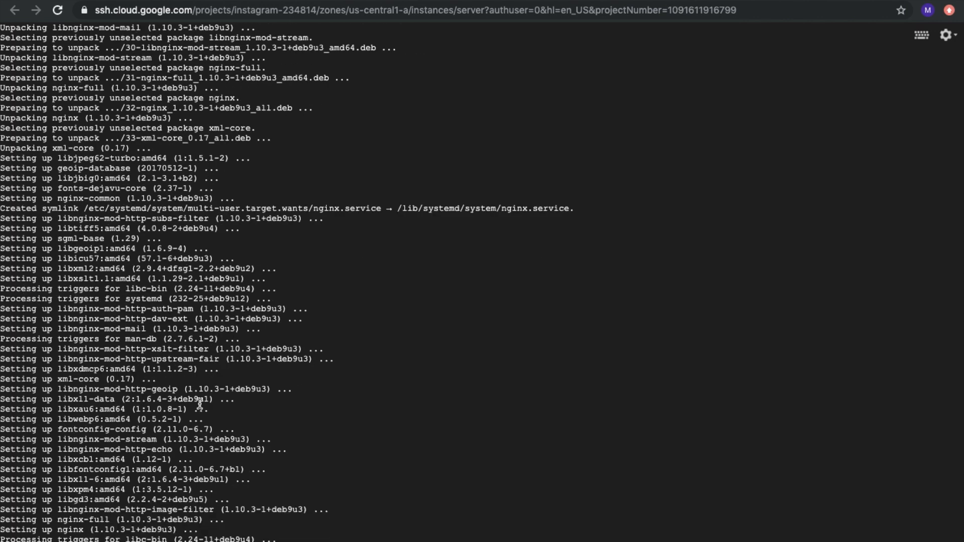
{"action": "mouse_move", "coordinate": [234, 521]}
{"action": "type", "text": "s"}
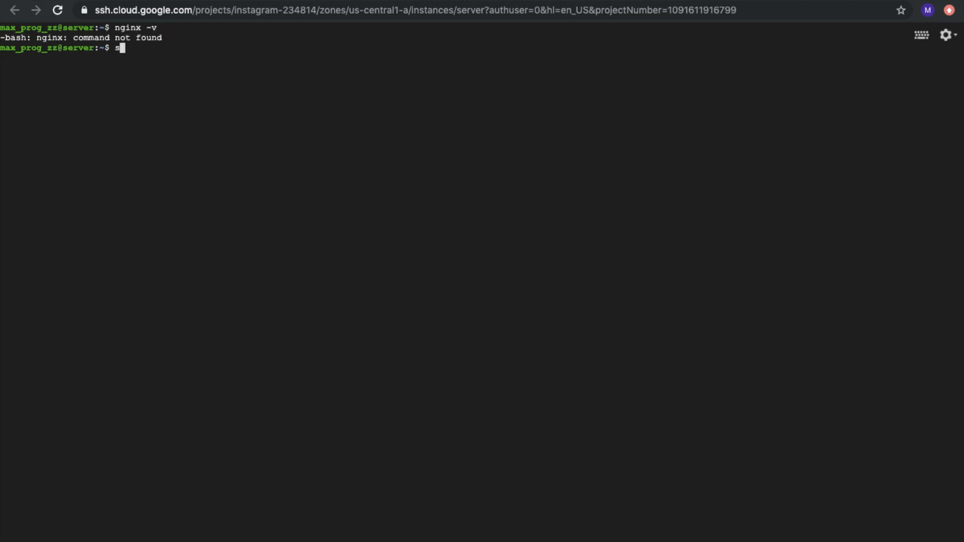
Step: Check the installed nginx version with 'sudo nginx -v'
{"action": "type", "text": "udo nginx -v"}
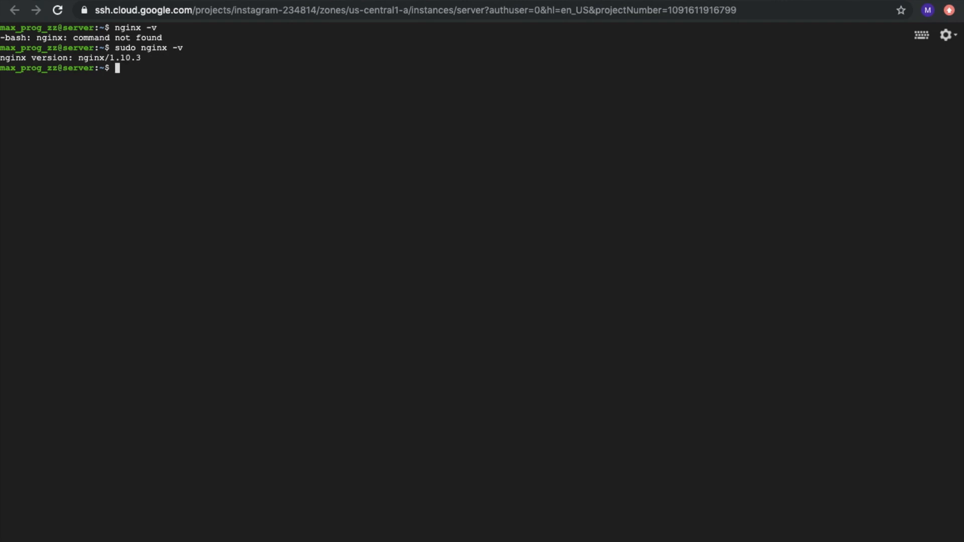
{"action": "mouse_move", "coordinate": [110, 57]}
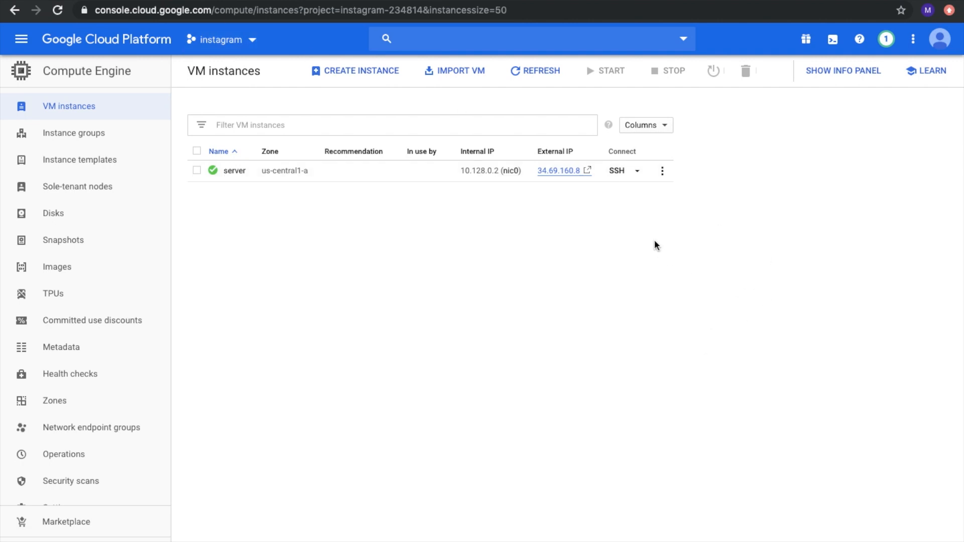
Step: Open external IP 34.69.160.8 over http to view the Welcome to nginx page
{"action": "left_click", "coordinate": [560, 170]}
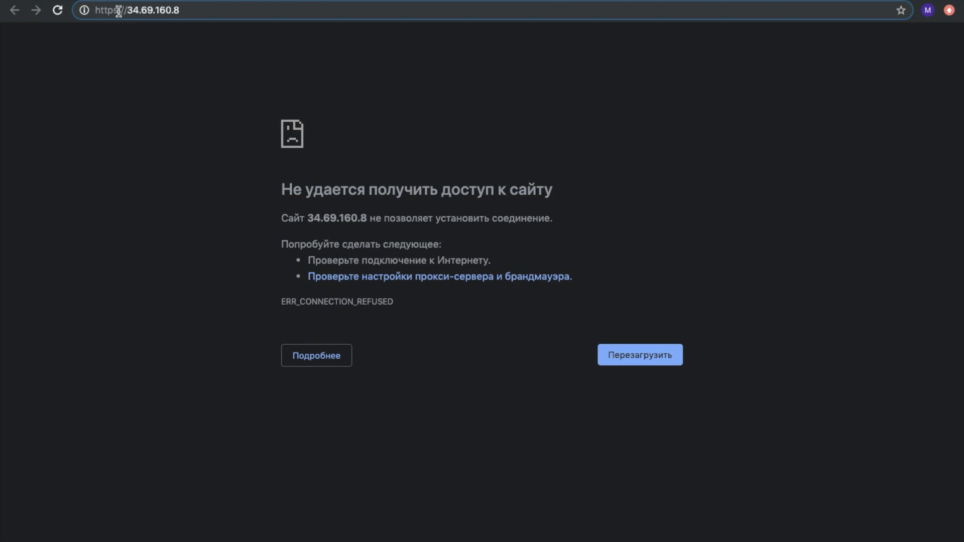
{"action": "left_click", "coordinate": [135, 10]}
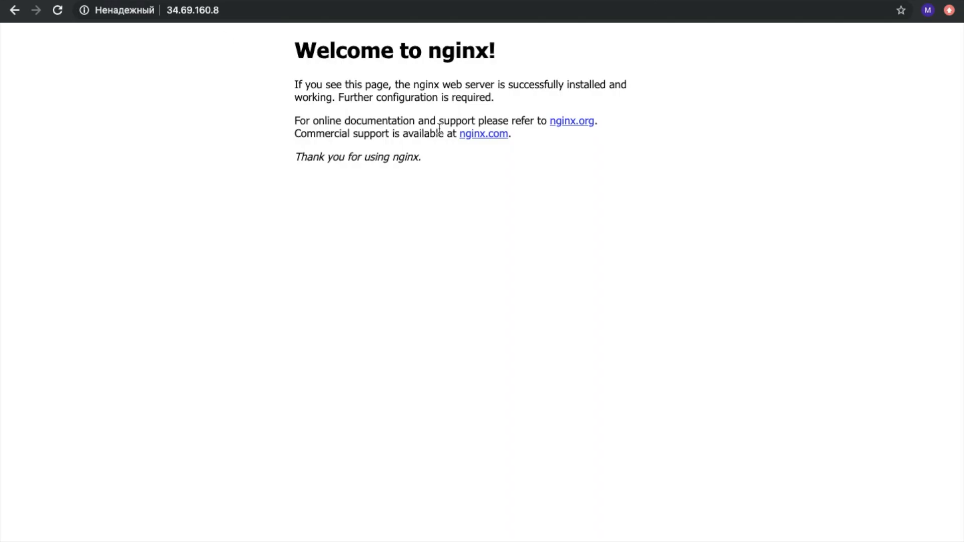
{"action": "mouse_move", "coordinate": [343, 175]}
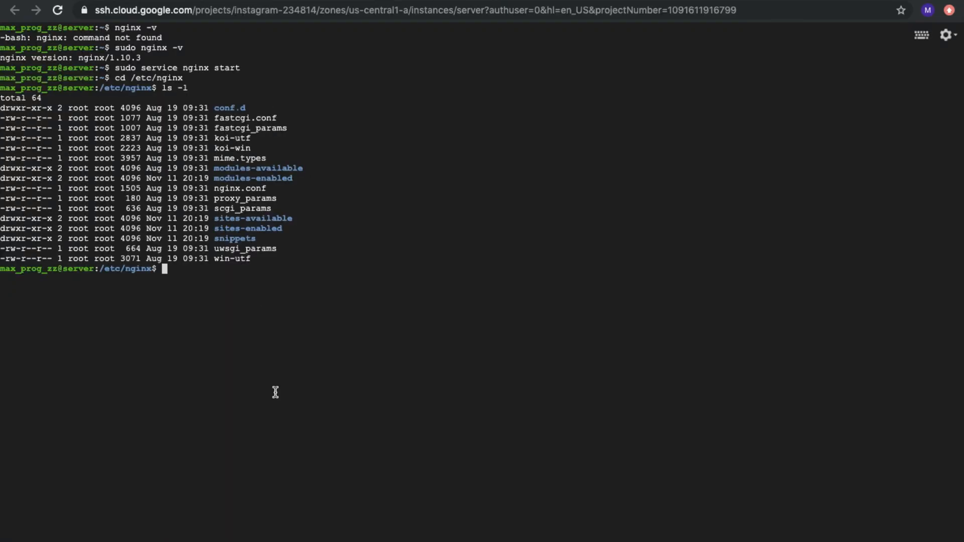
{"action": "mouse_move", "coordinate": [163, 76]}
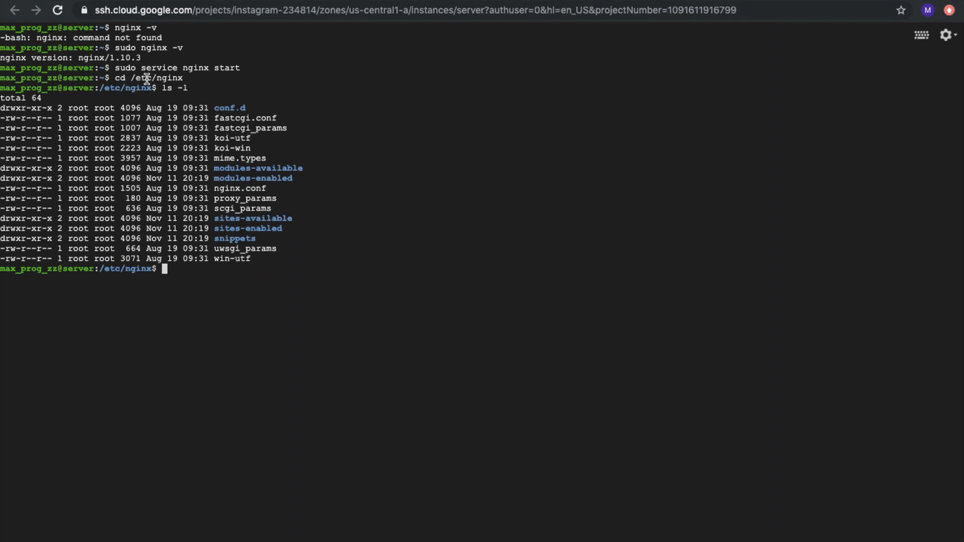
{"action": "mouse_move", "coordinate": [237, 108]}
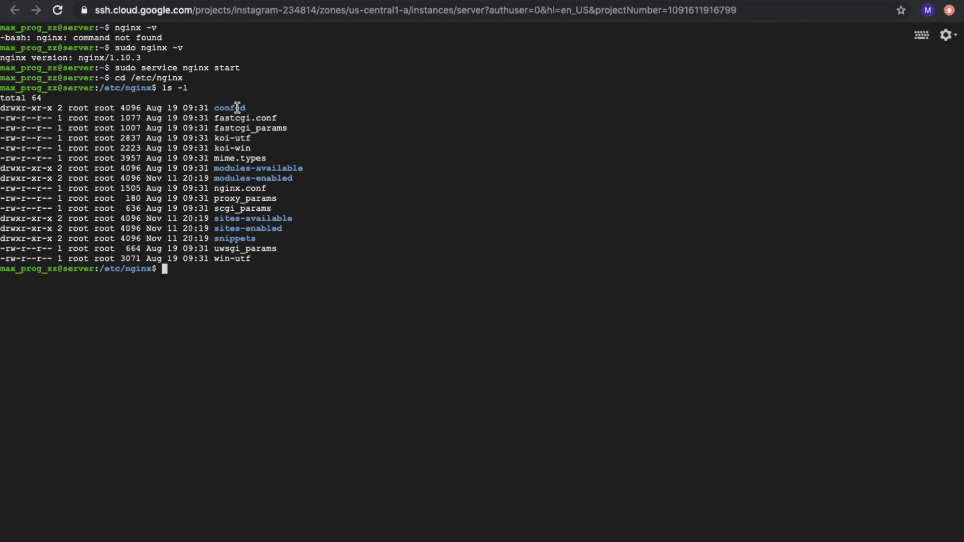
{"action": "mouse_move", "coordinate": [274, 266]}
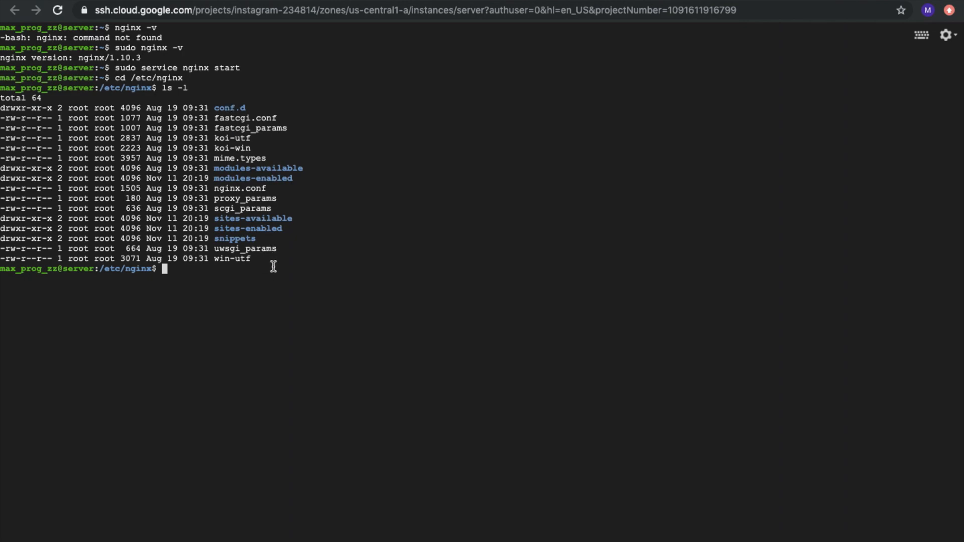